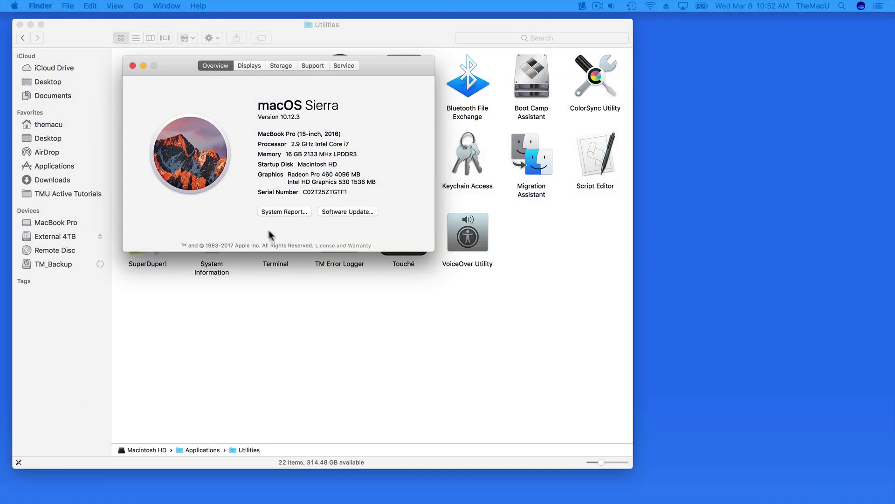
# Step: Close the About This Mac overview and select System Information in the Utilities folder
pyautogui.click(284, 211)
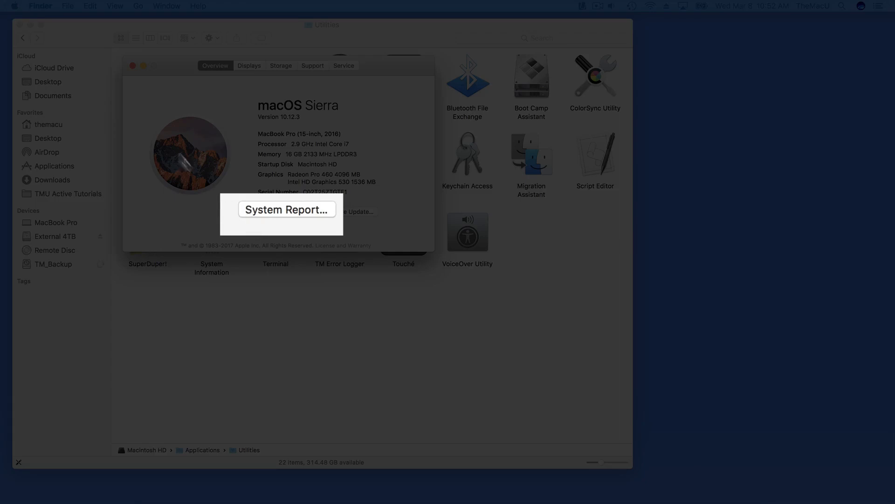
pyautogui.click(132, 65)
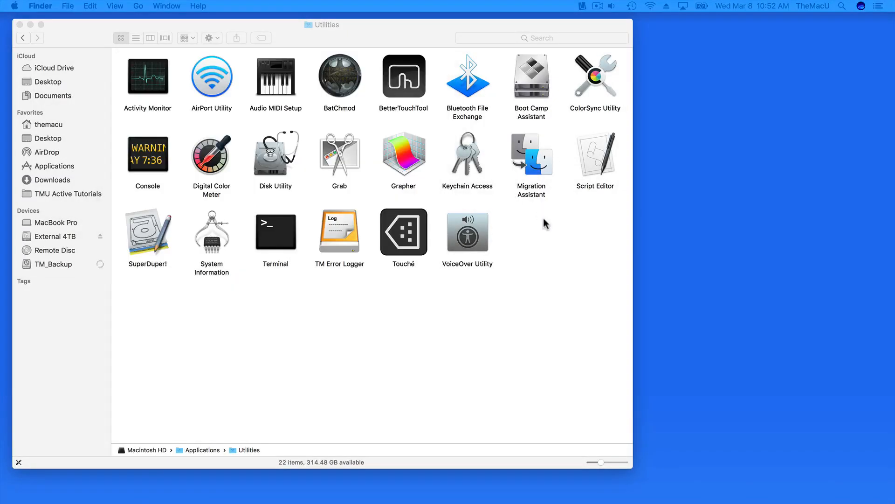
pyautogui.click(212, 232)
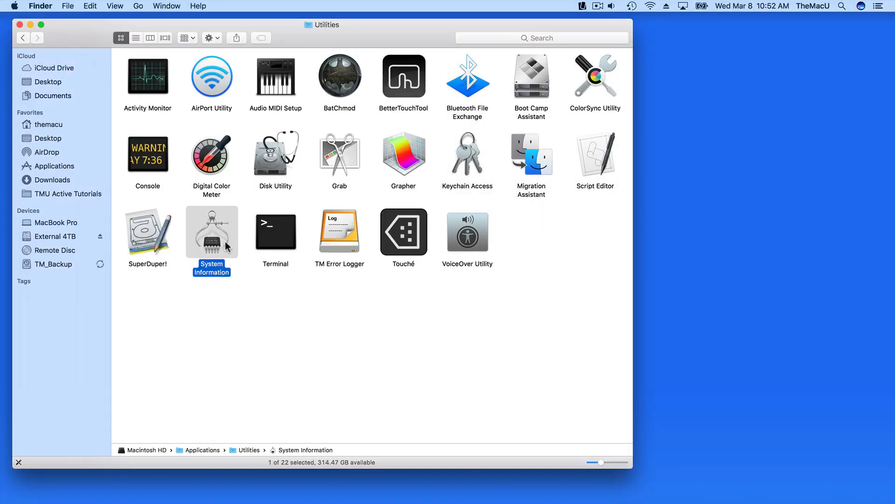
# Step: Launch System Information and view the Network and Software summaries before returning to Hardware Overview
pyautogui.doubleClick(211, 232)
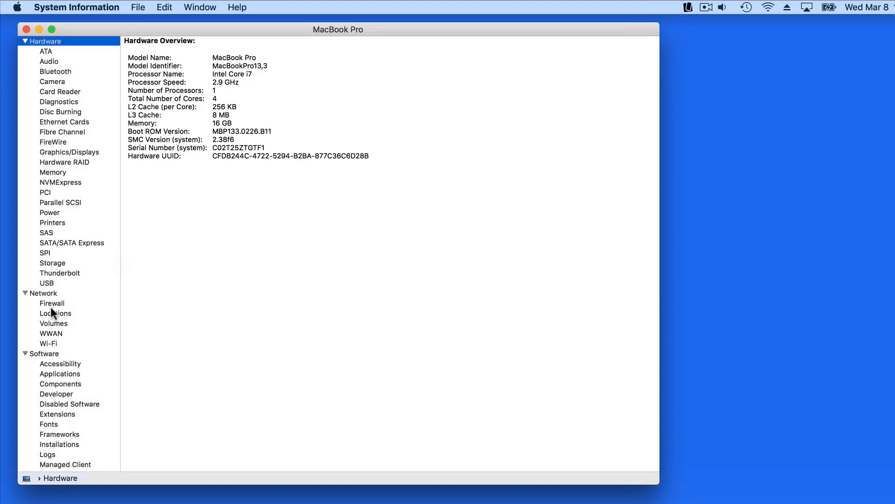
pyautogui.click(43, 292)
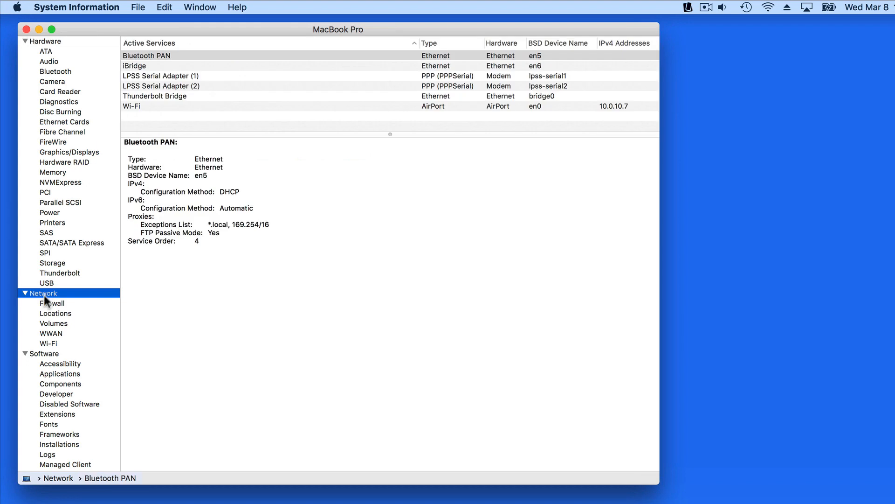
pyautogui.click(45, 353)
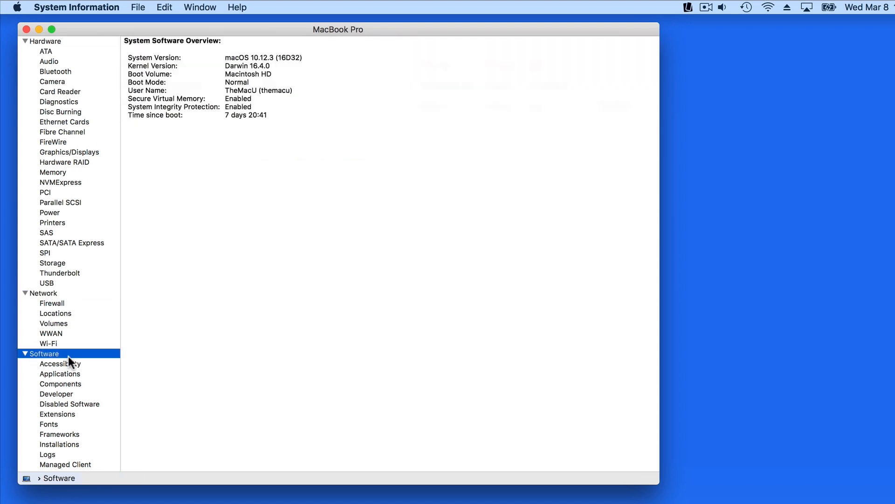
pyautogui.click(37, 42)
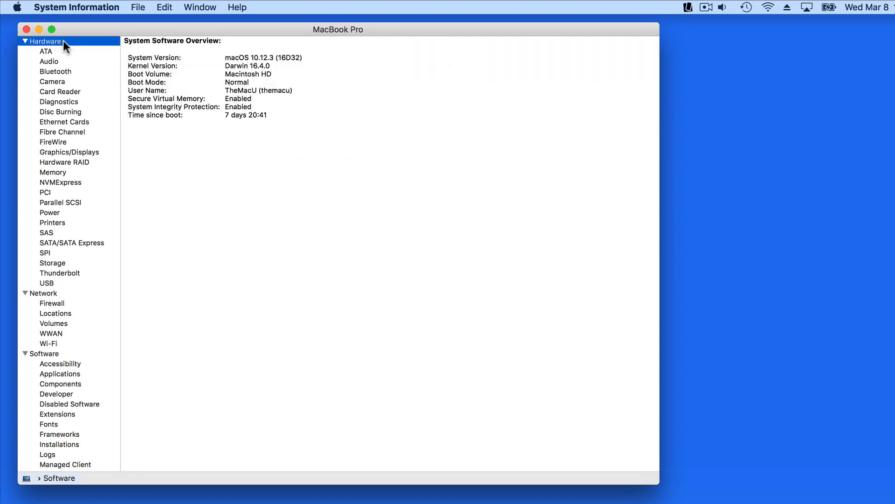
pyautogui.click(44, 40)
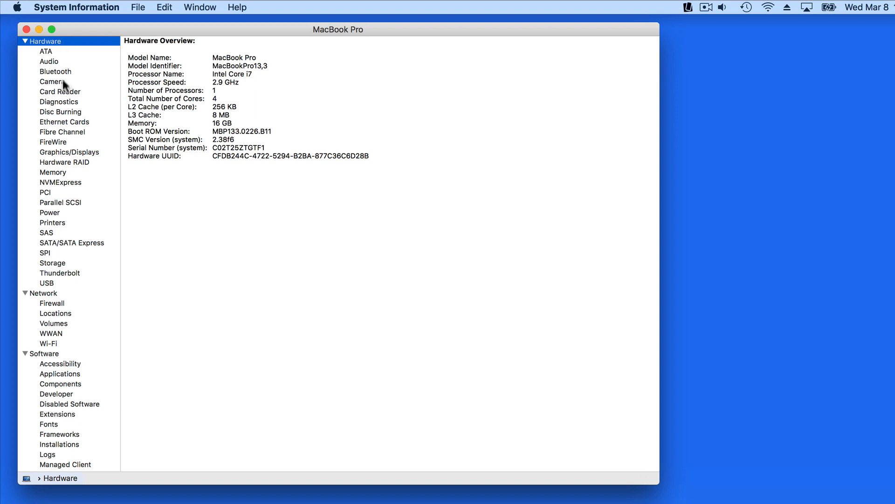
pyautogui.moveTo(74, 409)
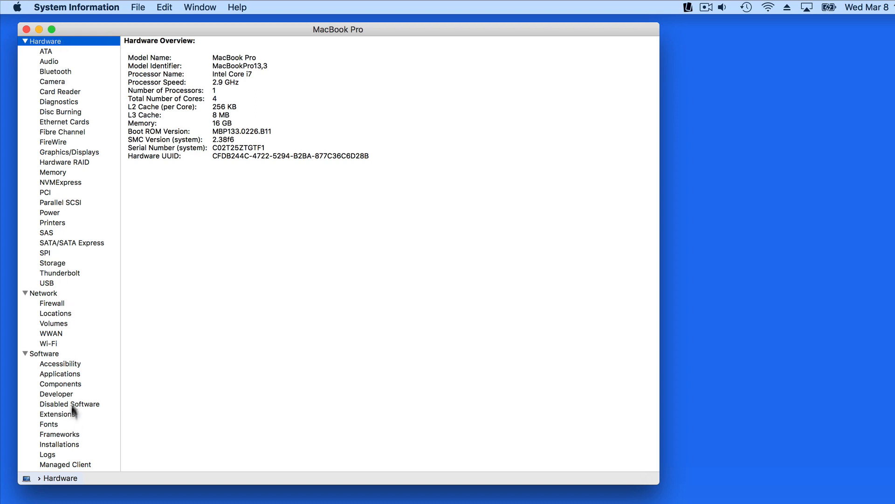
pyautogui.moveTo(92, 196)
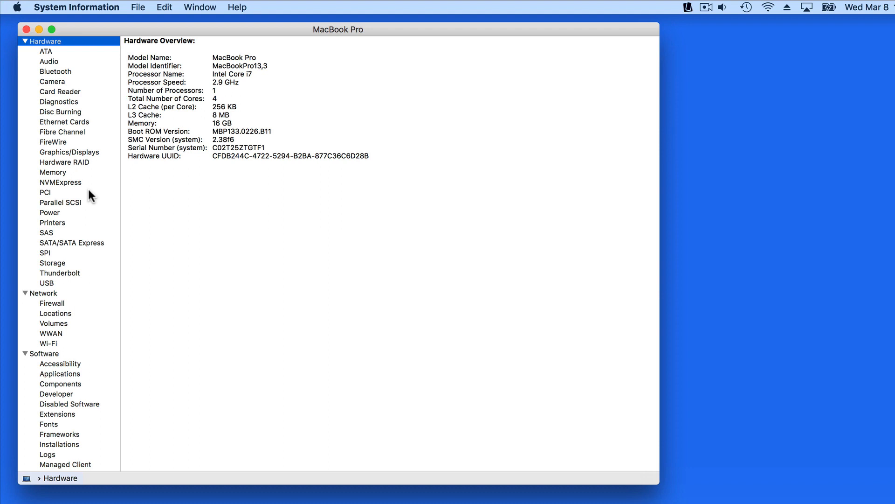
# Step: Review the Audio, Graphics/Displays, Memory and Printers sections in turn
pyautogui.click(48, 61)
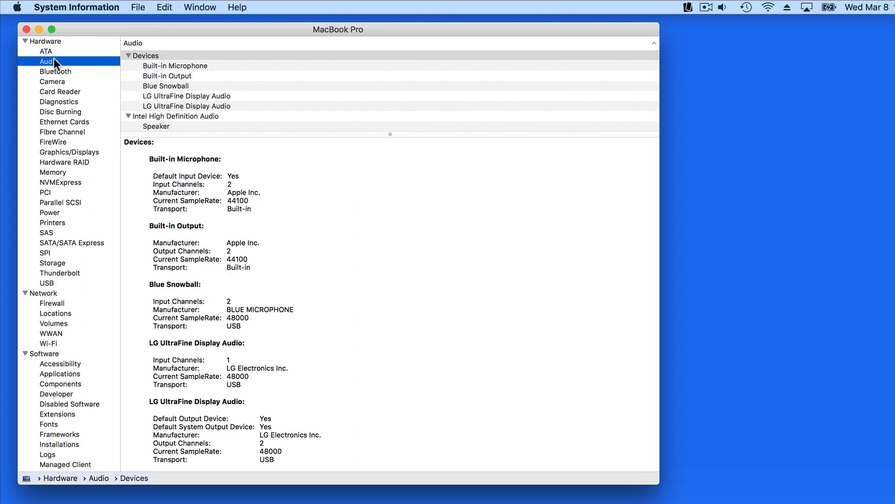
pyautogui.moveTo(56, 108)
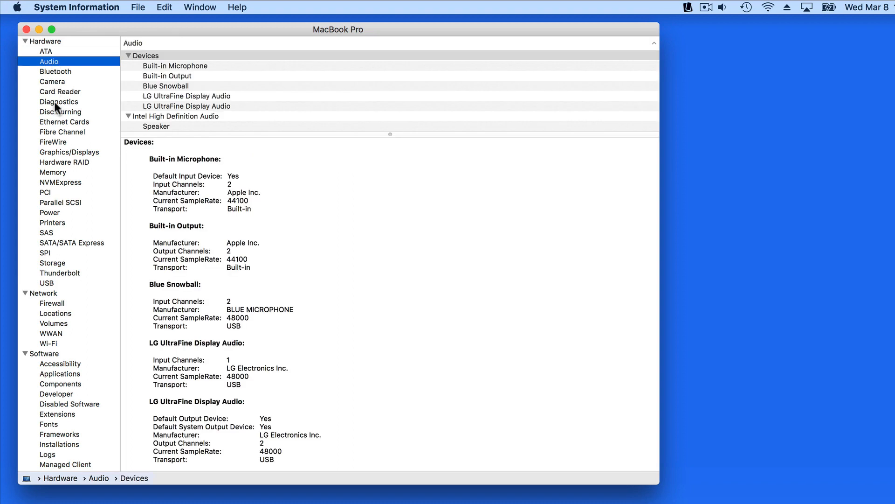
pyautogui.moveTo(57, 145)
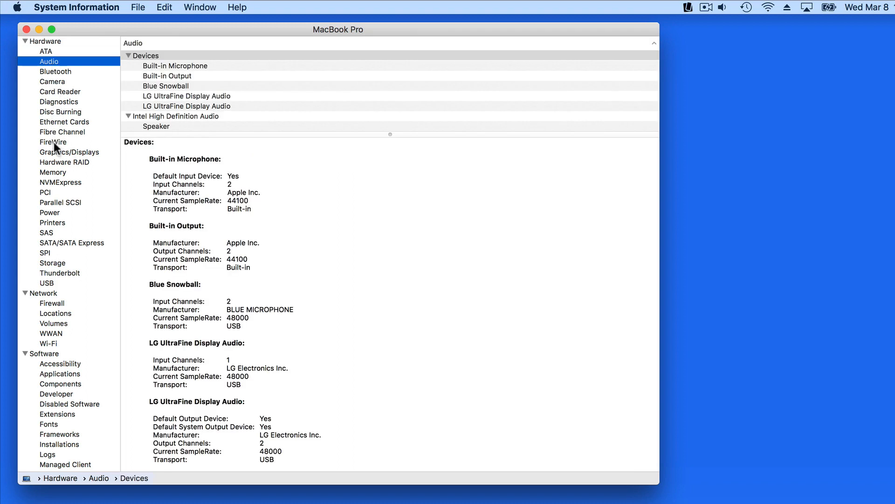
pyautogui.click(69, 151)
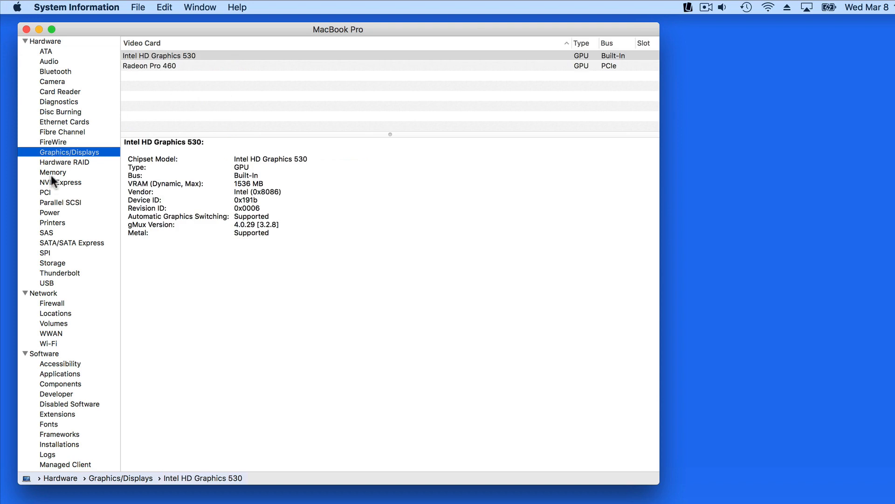
pyautogui.click(53, 171)
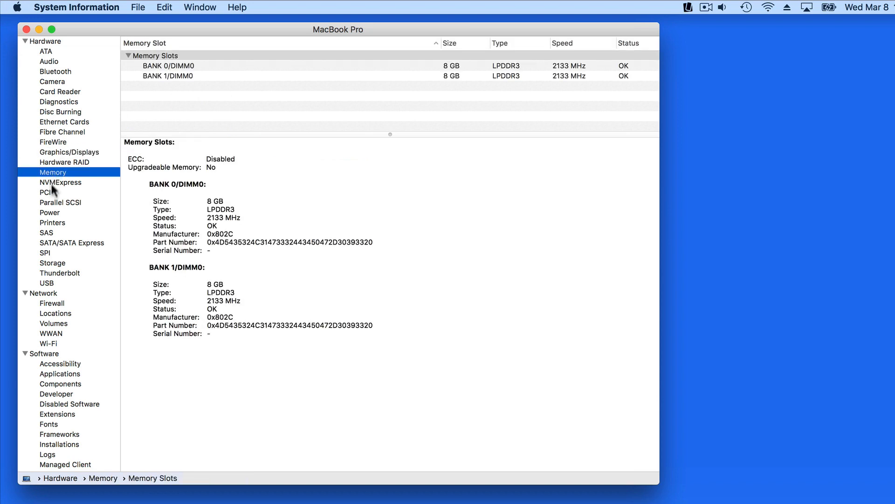
pyautogui.click(53, 222)
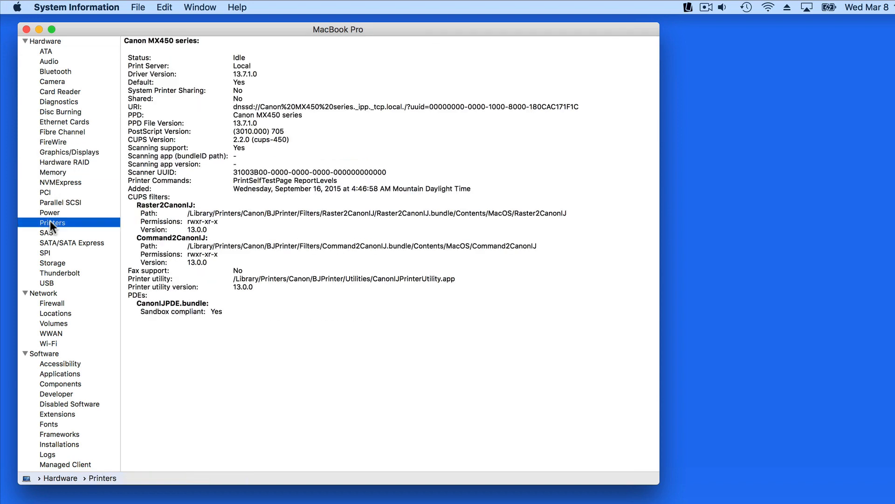
pyautogui.moveTo(66, 138)
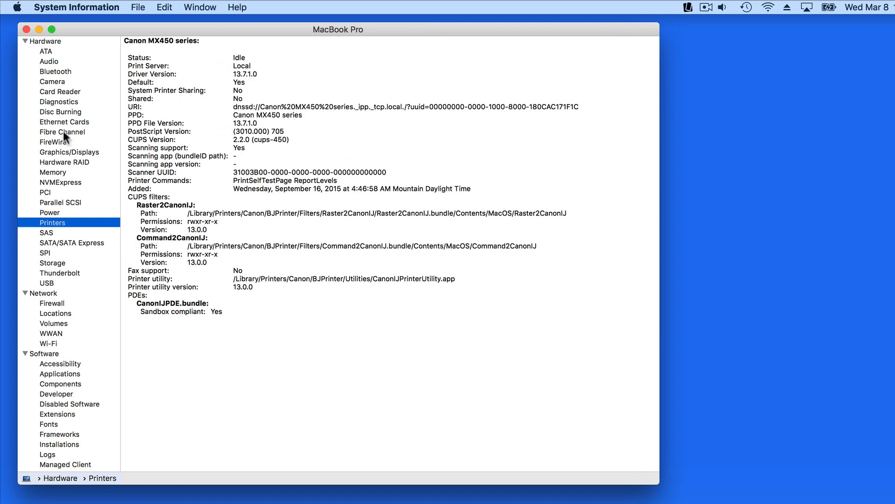
# Step: Show both LG UltraFine Display Audio devices, then all audio devices together
pyautogui.click(47, 62)
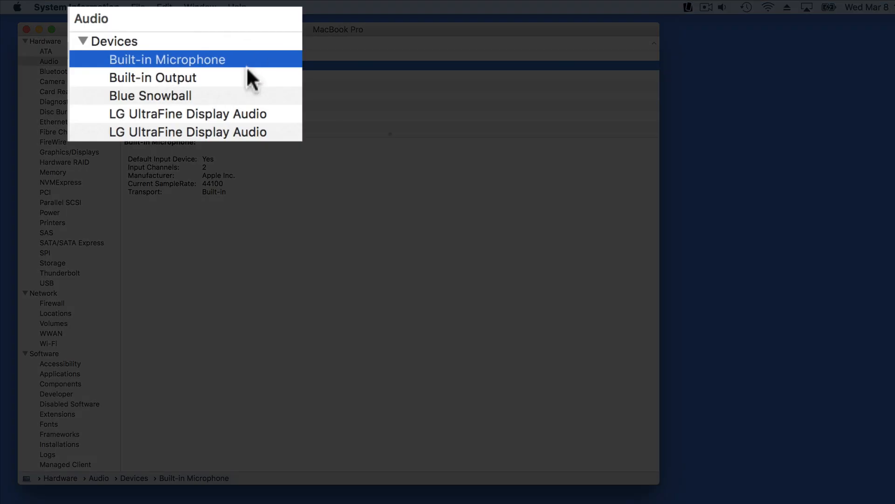
pyautogui.click(186, 114)
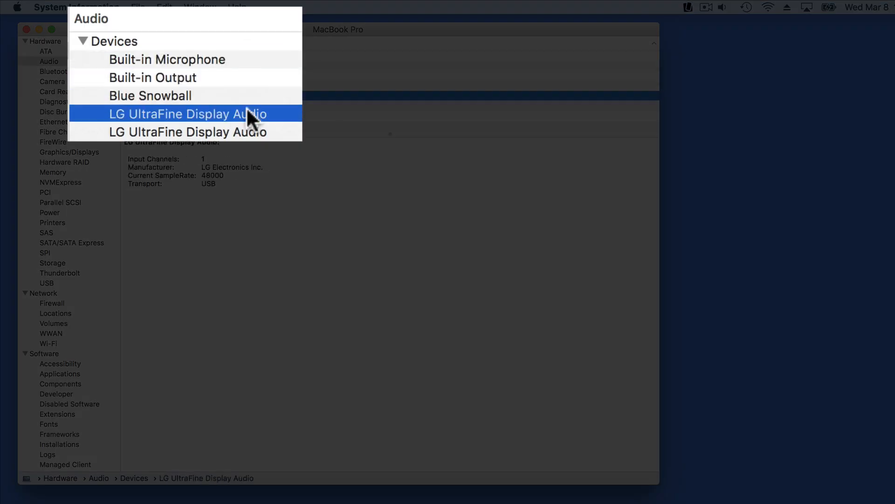
pyautogui.click(188, 113)
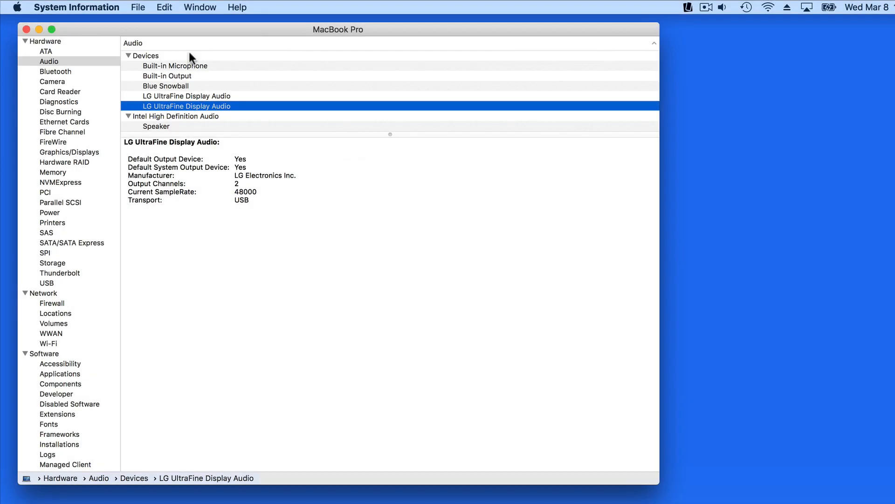
pyautogui.click(146, 56)
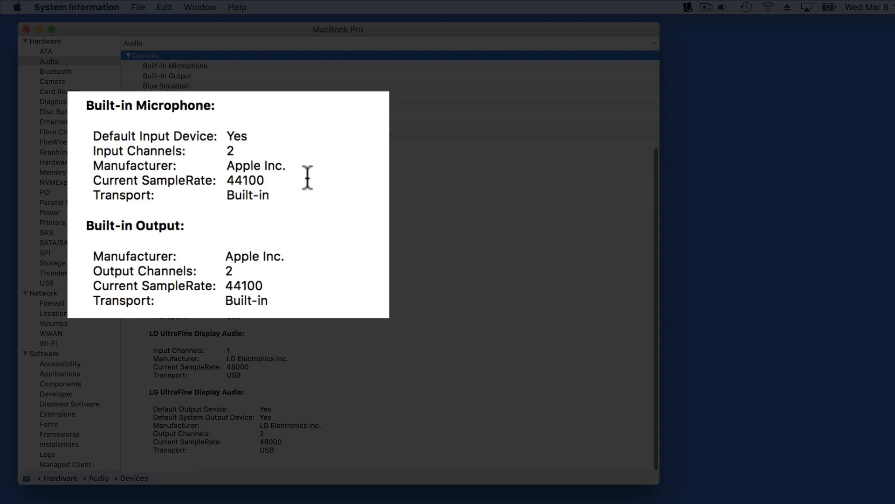
pyautogui.moveTo(298, 276)
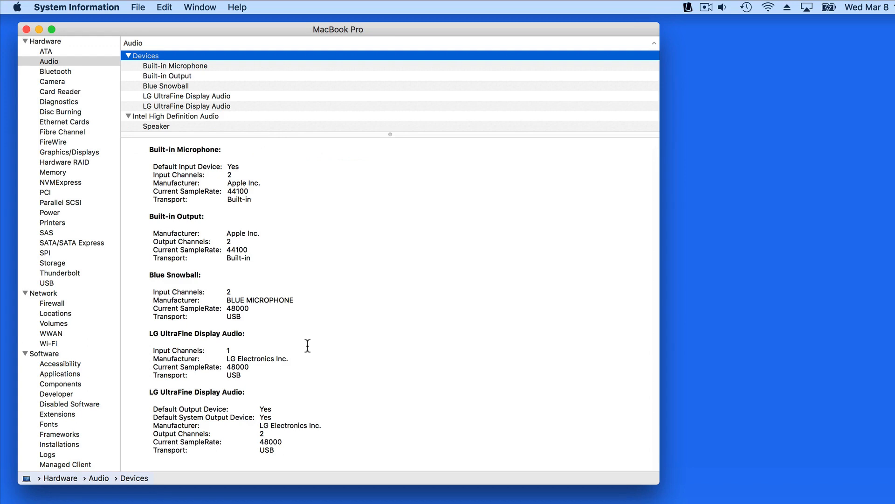
pyautogui.moveTo(231, 108)
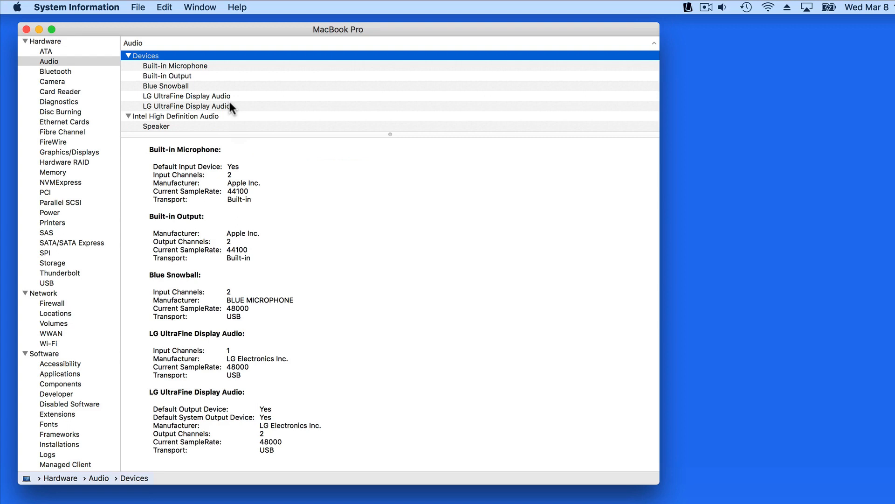
pyautogui.moveTo(108, 105)
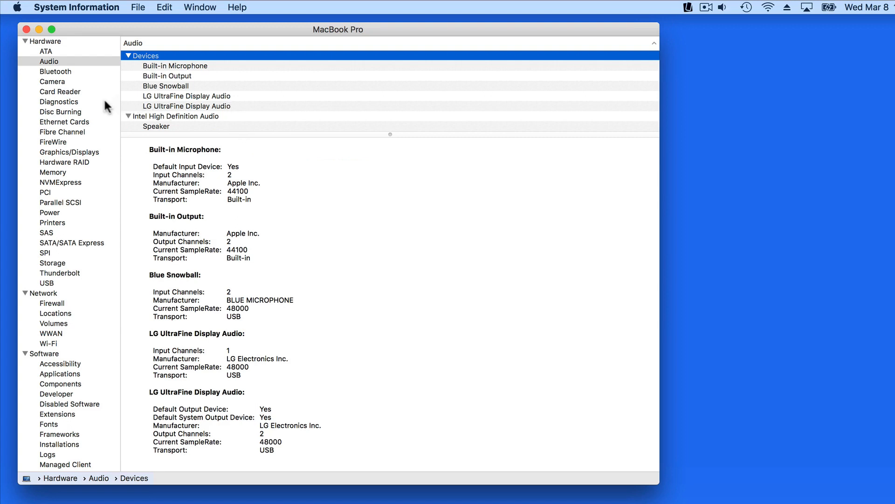
# Step: Check Card Reader and FireWire (none present) and the Radeon Pro 460 graphics details
pyautogui.click(59, 92)
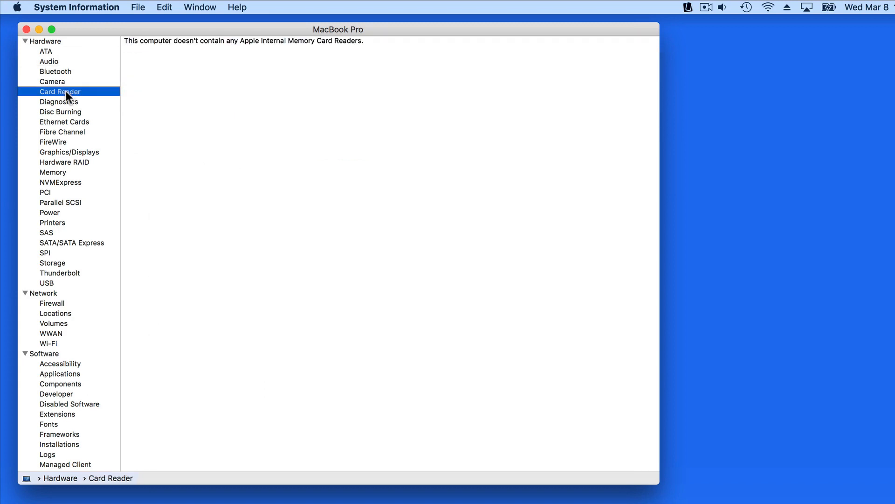
pyautogui.click(52, 142)
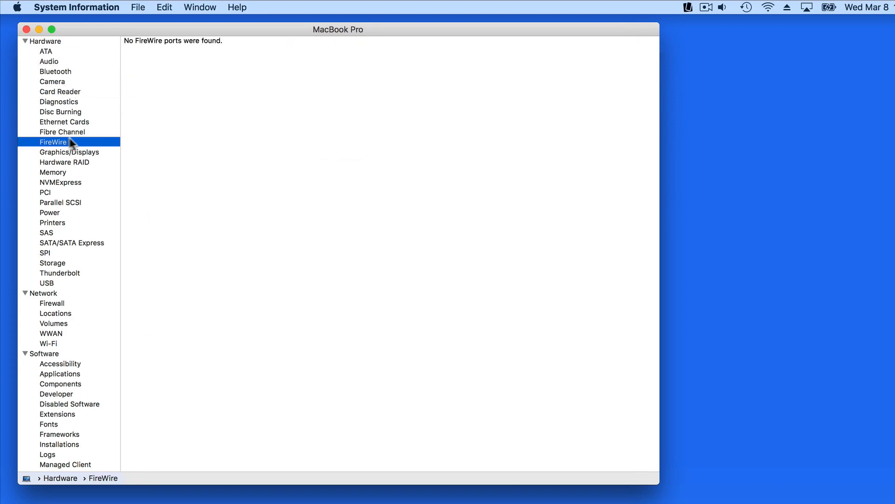
pyautogui.moveTo(98, 157)
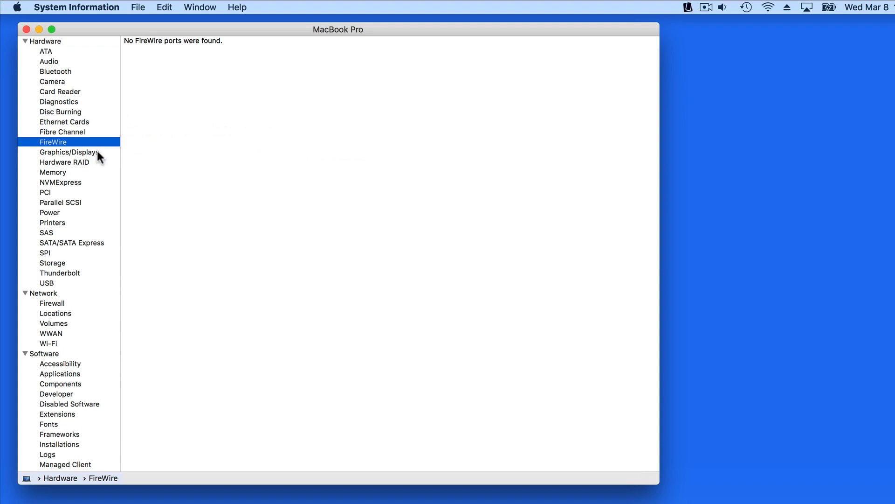
pyautogui.click(69, 151)
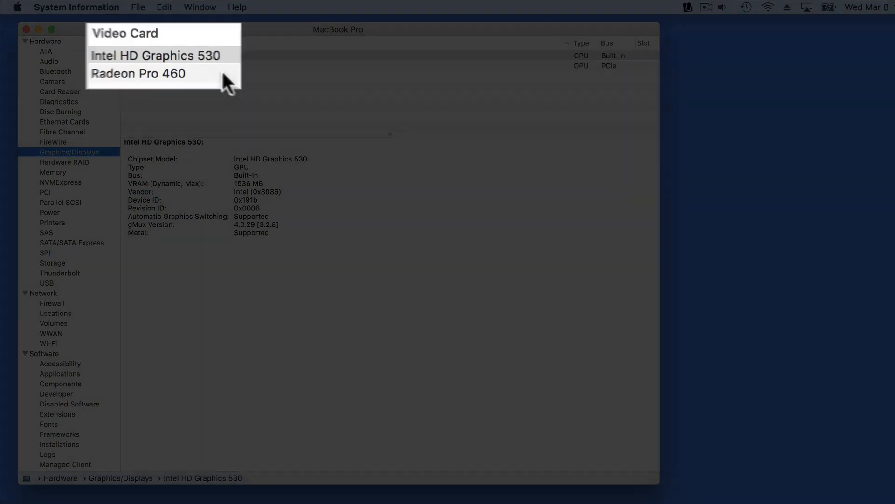
pyautogui.click(139, 74)
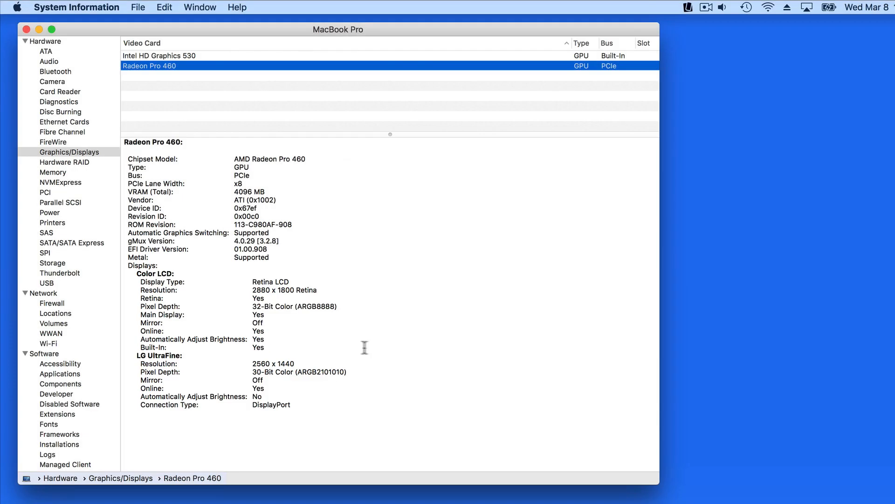
# Step: Show the Memory Slots details including the BANK 0/DIMM0 8 GB LPDDR3 module
pyautogui.click(52, 172)
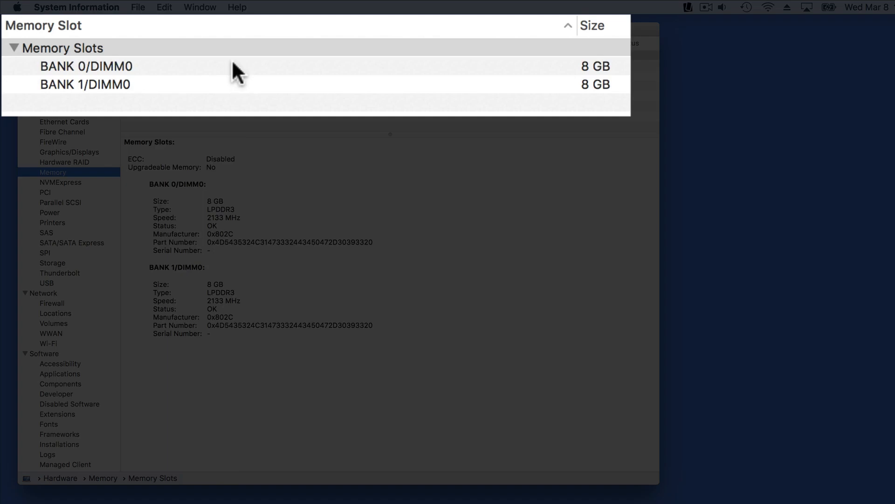
pyautogui.click(85, 84)
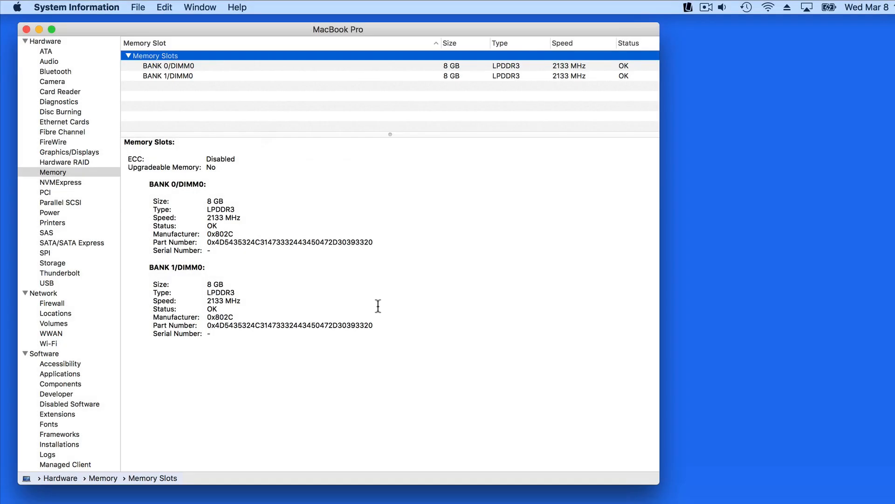
pyautogui.moveTo(388, 300)
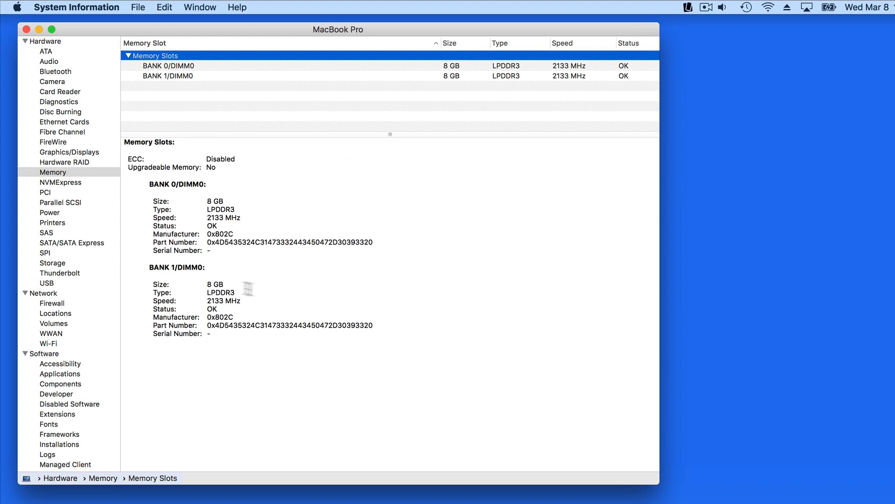
# Step: View Thunderbolt Bus 1, the UltraFine 5K display and finish on Bus 0's details
pyautogui.click(60, 272)
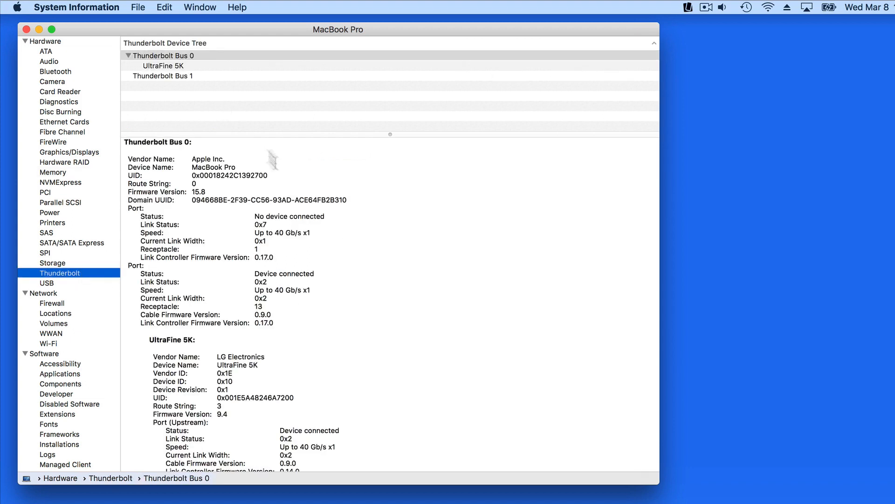
pyautogui.moveTo(366, 249)
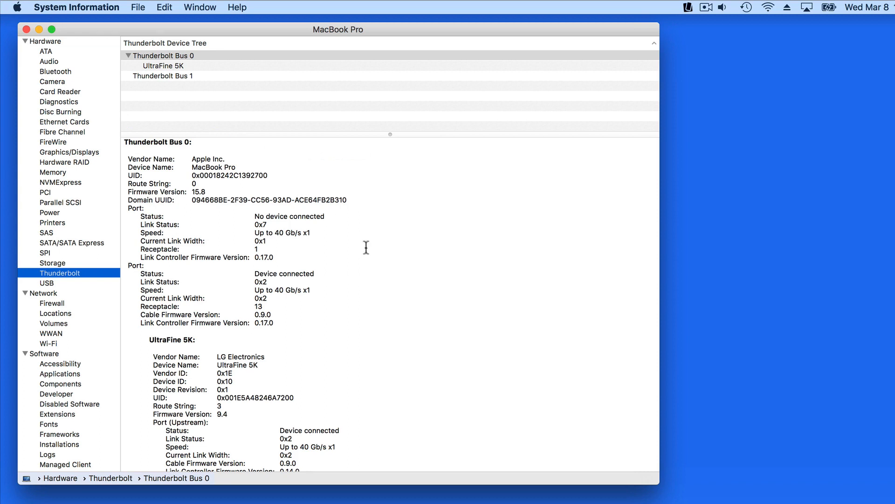
pyautogui.scroll(-3)
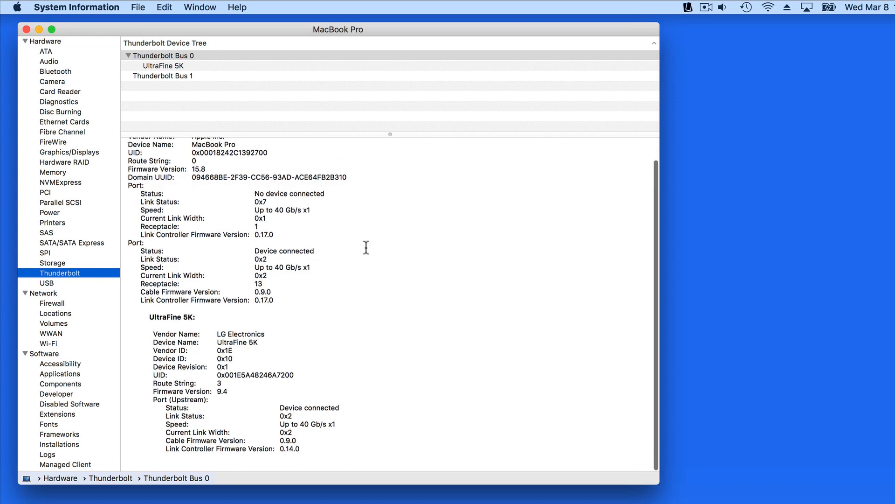
pyautogui.moveTo(241, 82)
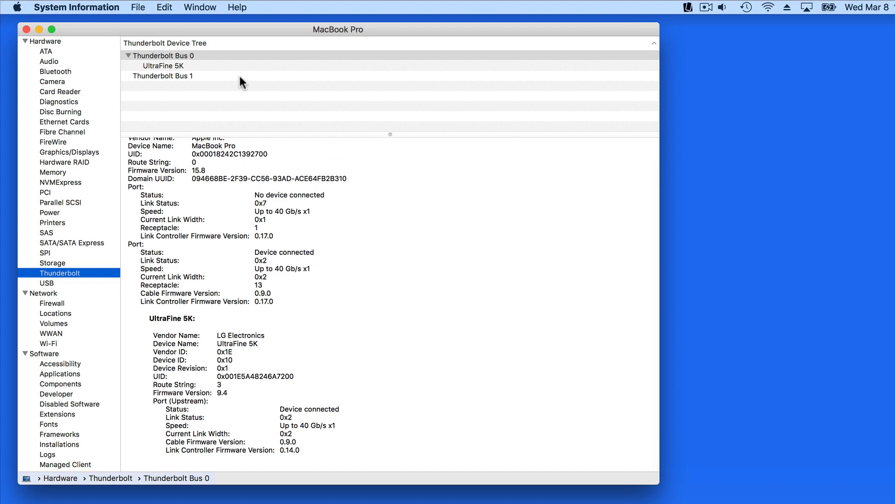
pyautogui.moveTo(231, 80)
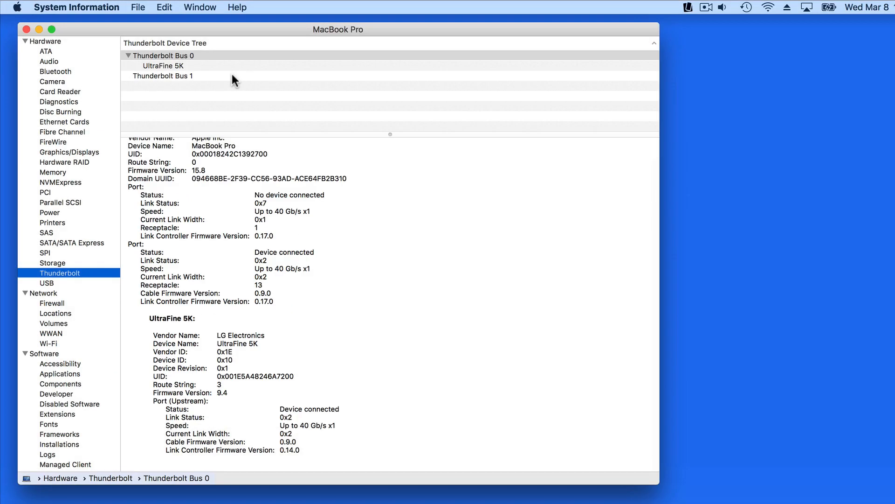
pyautogui.click(162, 75)
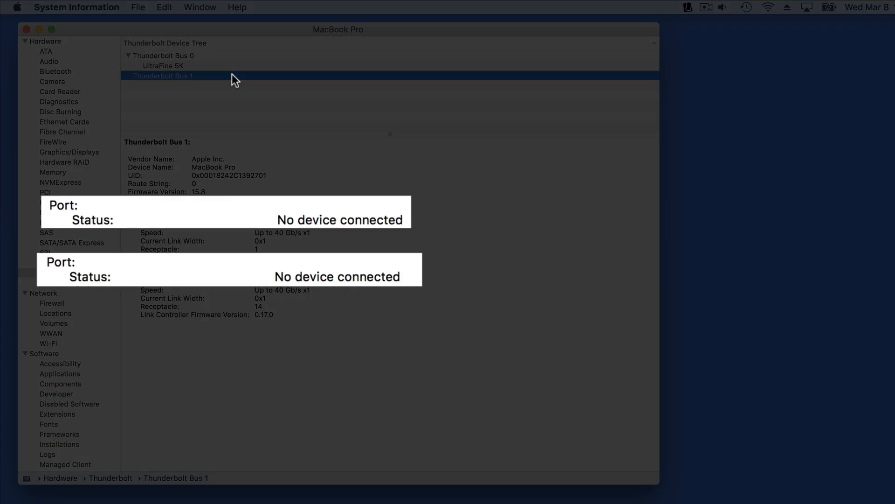
pyautogui.click(162, 65)
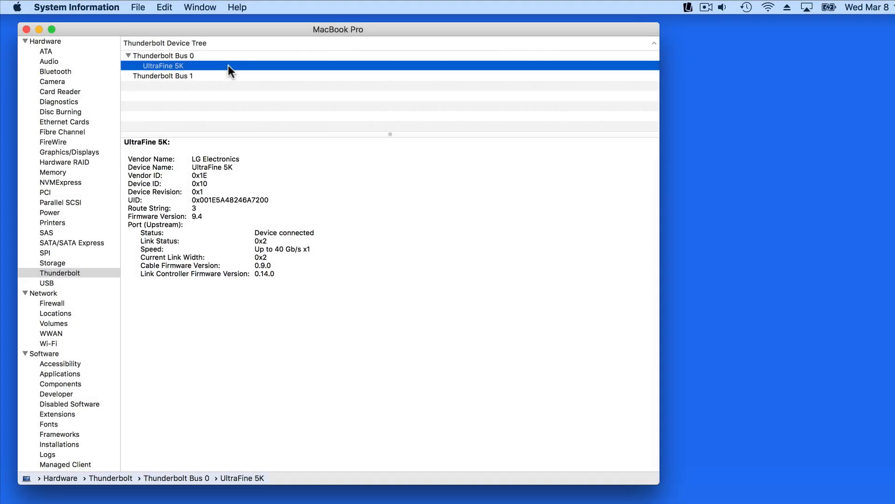
pyautogui.click(160, 56)
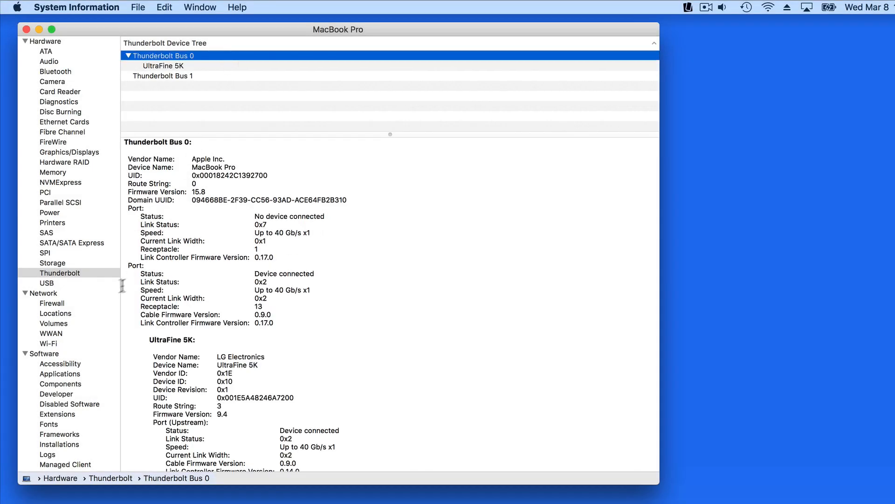
# Step: Show the Network active services and the Wi-Fi service's IPv4 configuration details
pyautogui.click(43, 293)
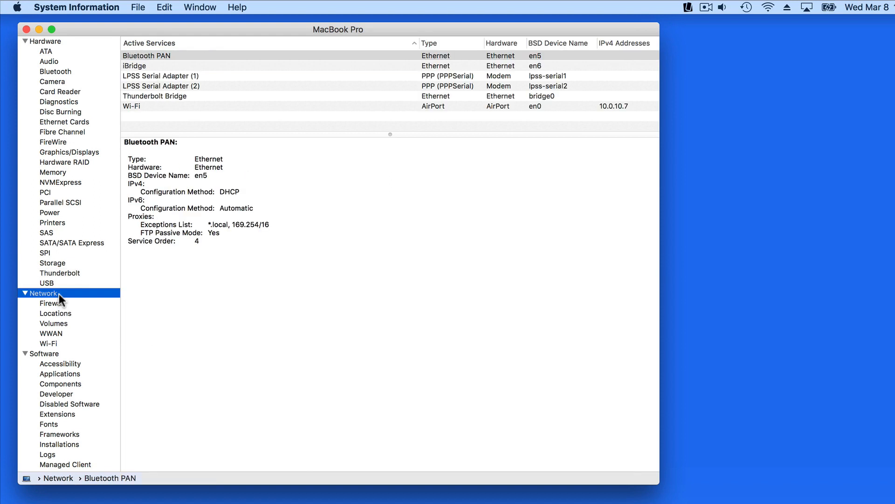
pyautogui.moveTo(156, 120)
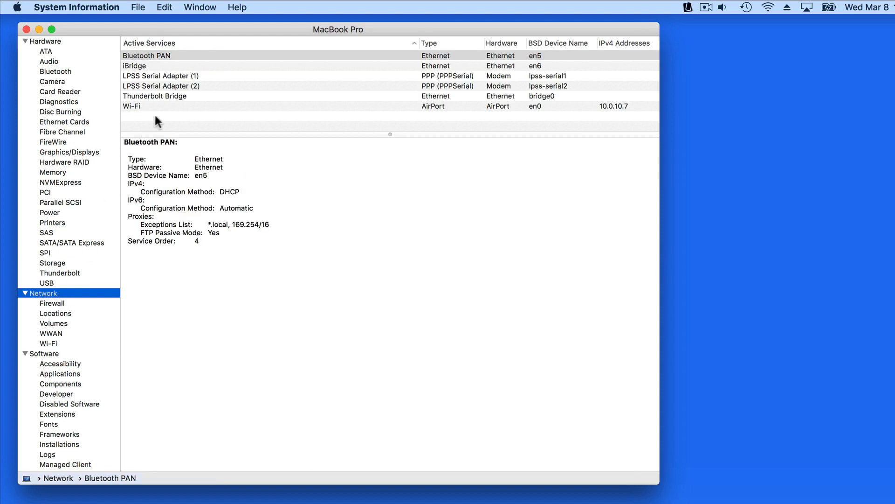
pyautogui.click(132, 106)
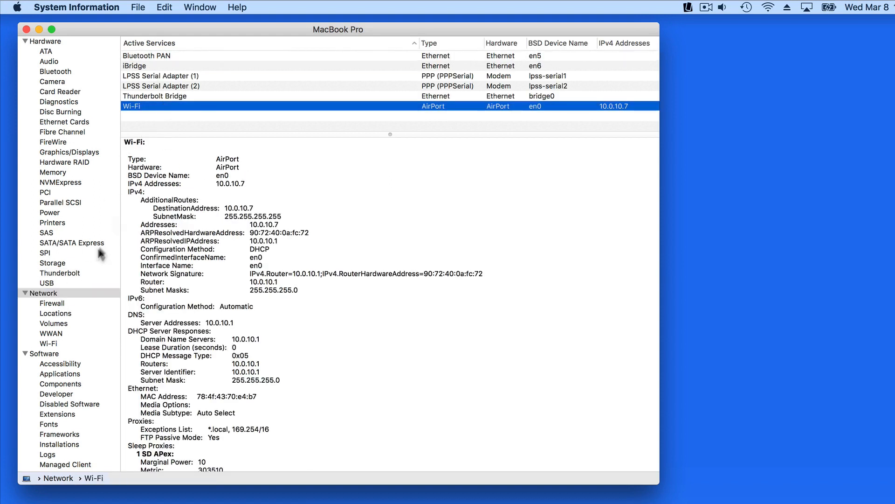
pyautogui.moveTo(70, 349)
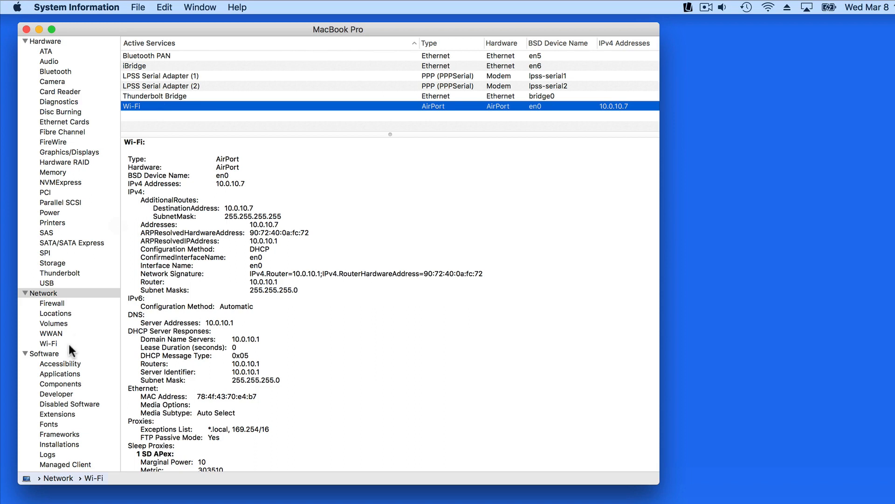
# Step: View the Wi-Fi report with the en0 interface, current network and nearby networks
pyautogui.click(48, 343)
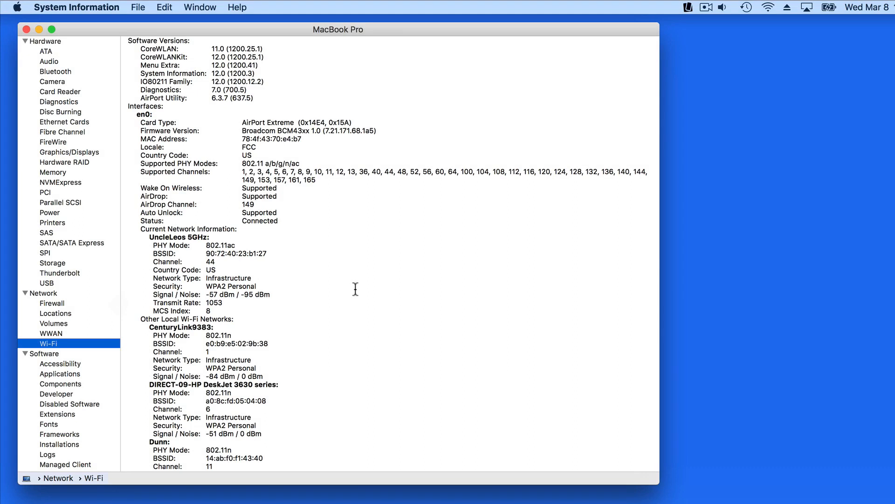
pyautogui.scroll(-3)
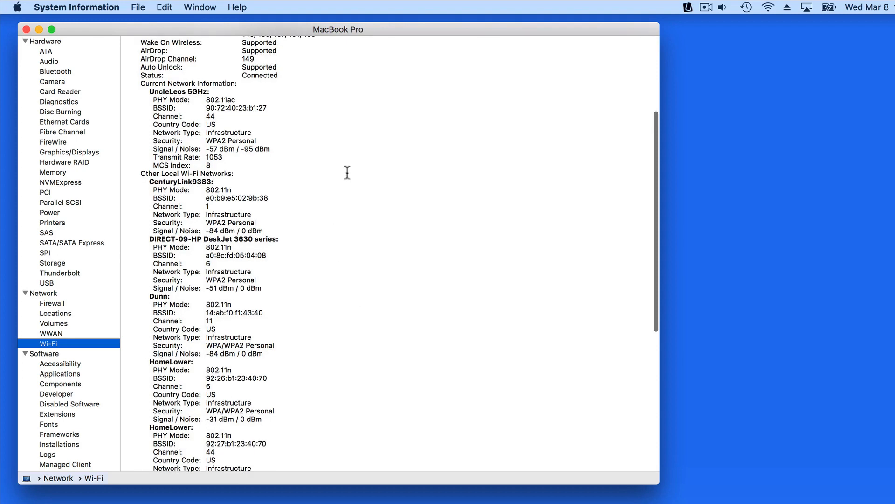
pyautogui.moveTo(334, 174)
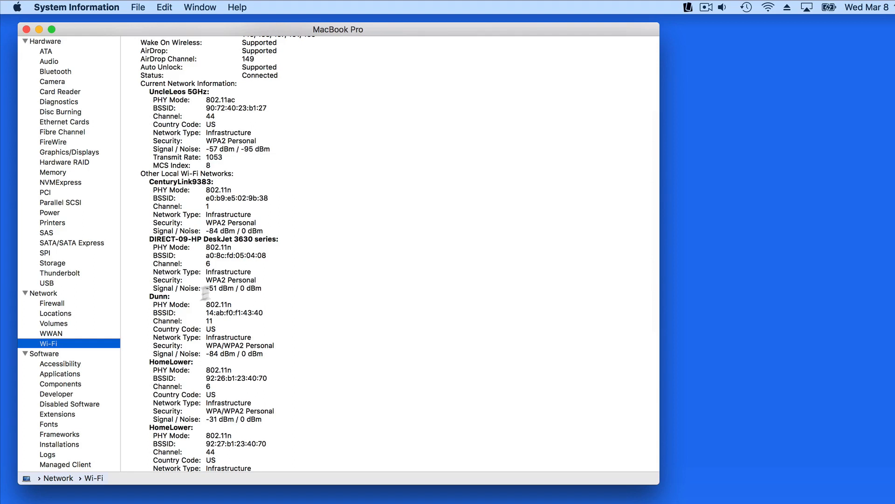
# Step: Show the Software overview, then the installed Applications list with 1Password's details
pyautogui.click(45, 354)
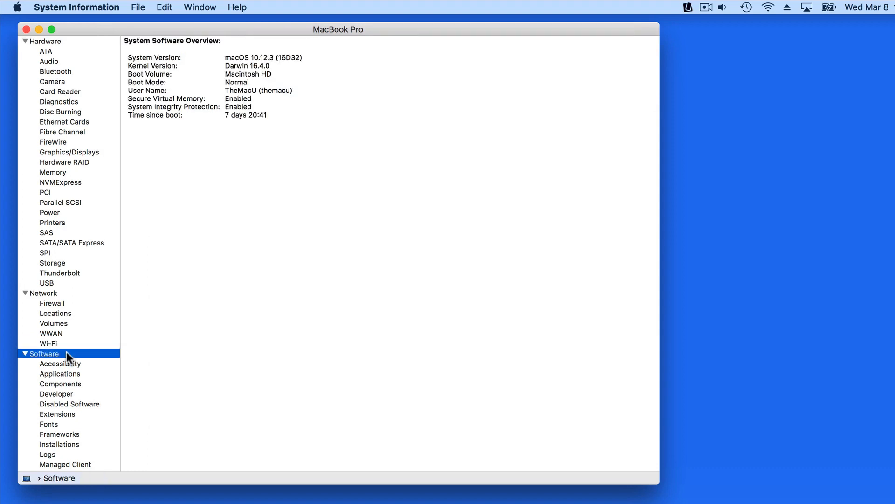
pyautogui.scroll(-3)
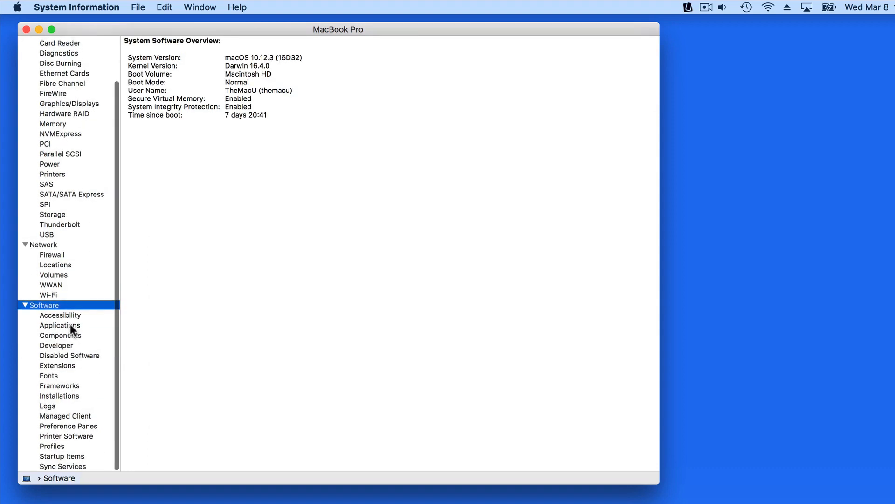
pyautogui.click(60, 324)
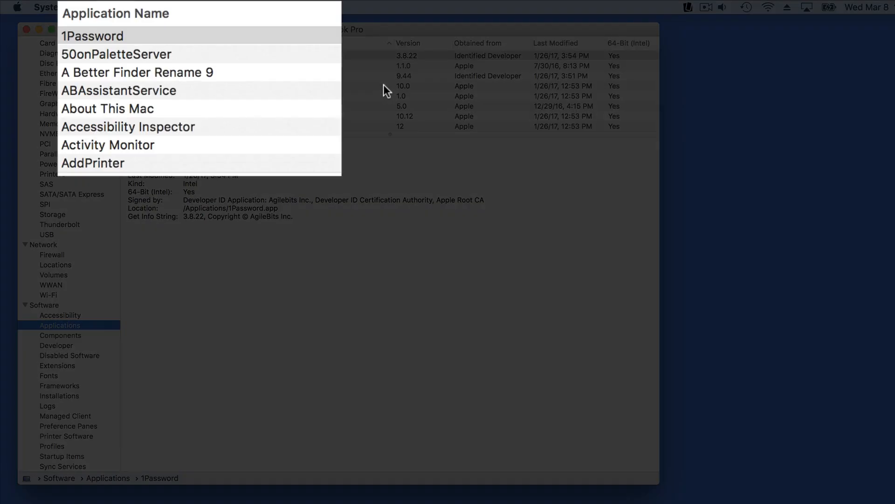
# Step: Browse the applications list down to CleanMyMac 3 version 3.7.4 and the D apps
pyautogui.scroll(-3)
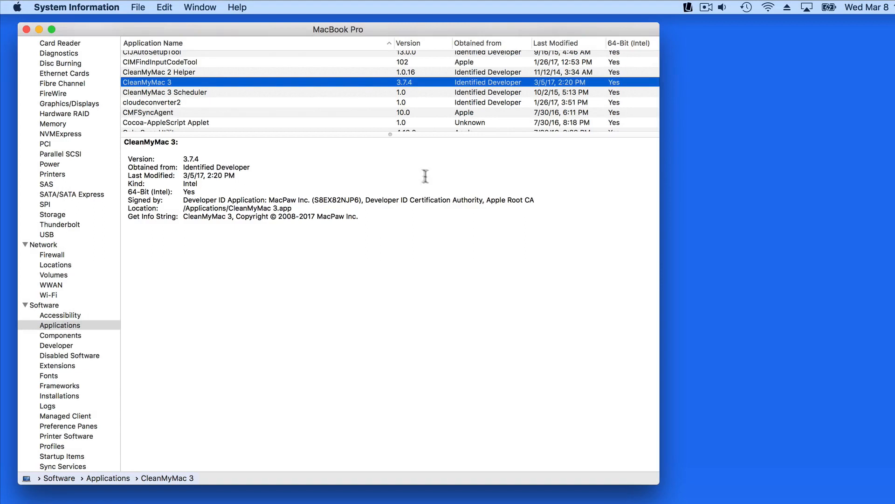
pyautogui.moveTo(388, 134)
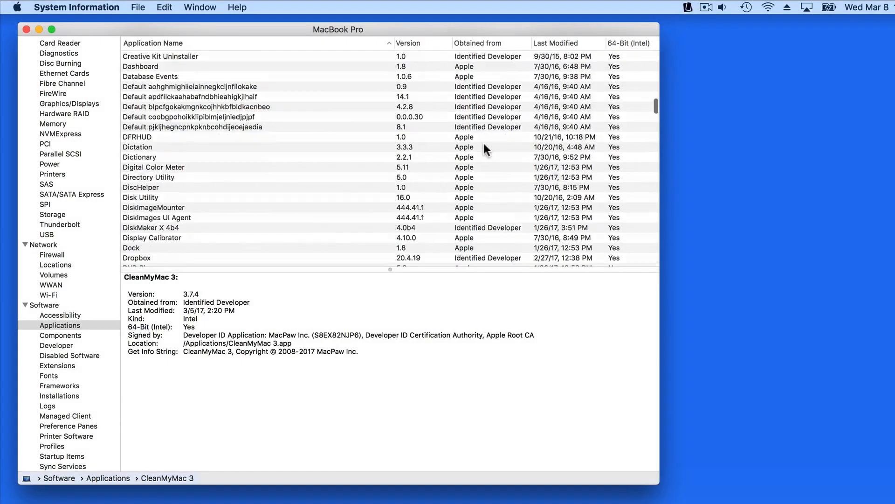
# Step: Browse past Equation Editor and show Find Email Addresses in Files: version 1.0, unknown source, not 64-bit
pyautogui.scroll(-3)
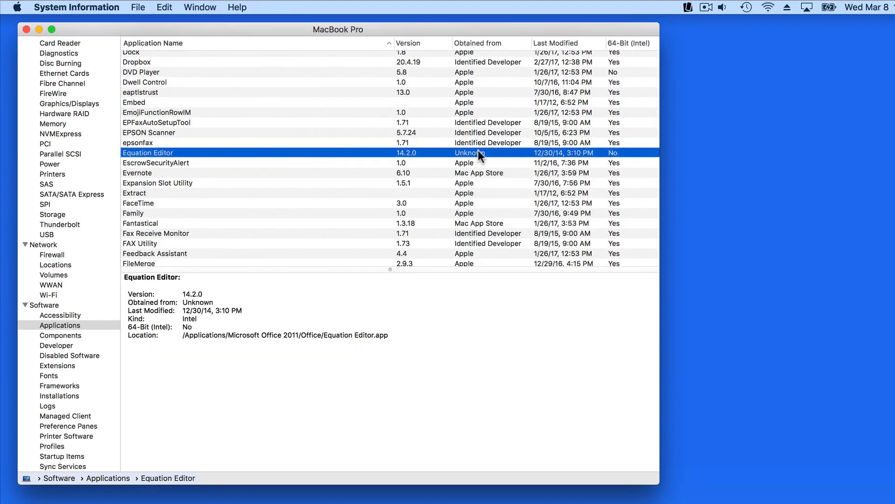
pyautogui.moveTo(321, 158)
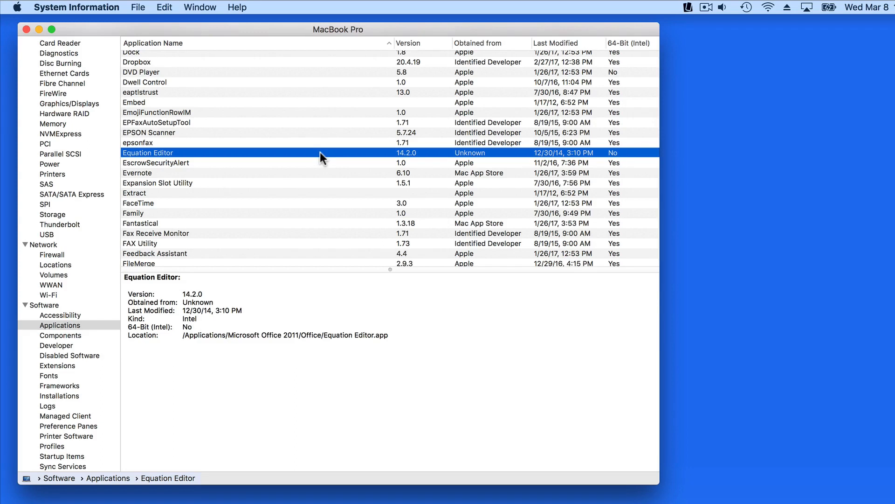
pyautogui.moveTo(279, 307)
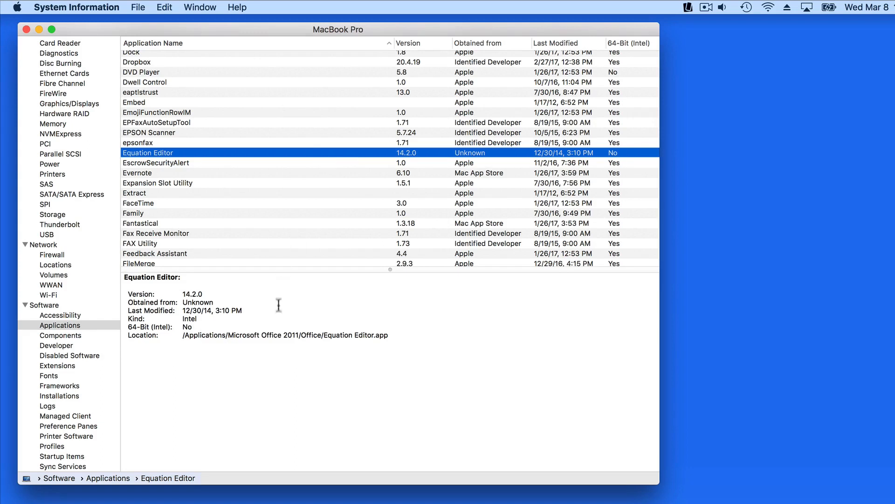
pyautogui.moveTo(270, 351)
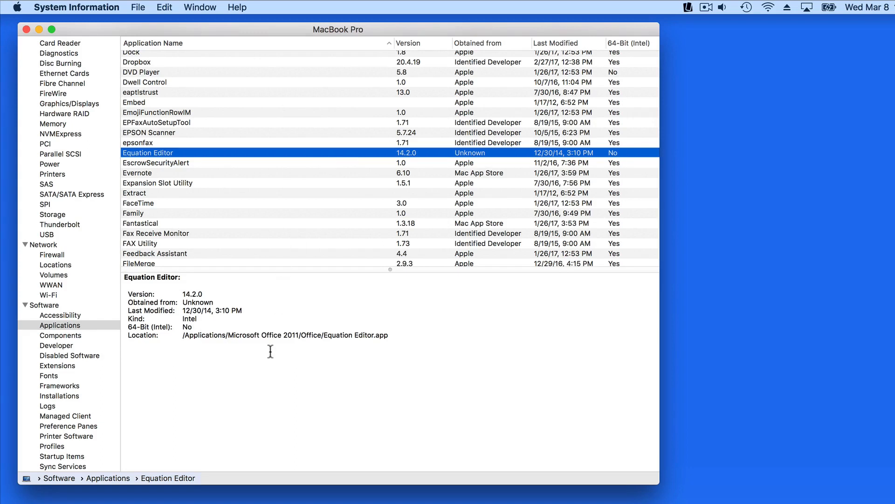
pyautogui.scroll(-3)
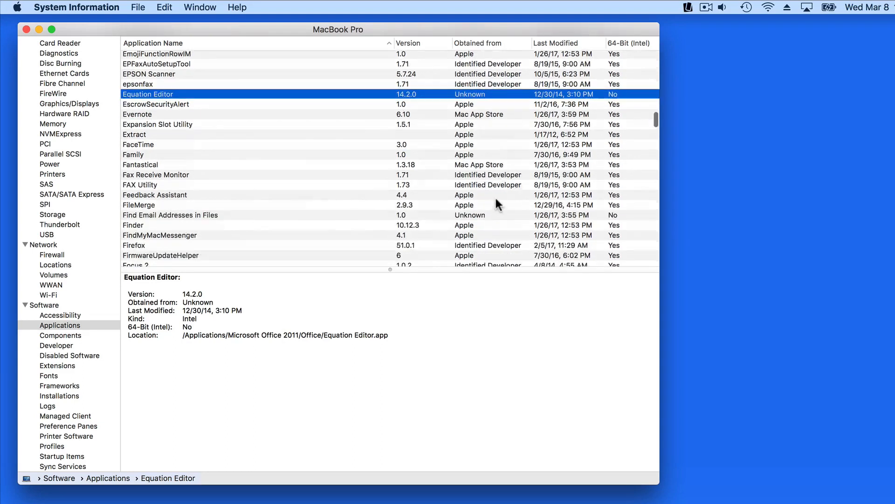
pyautogui.scroll(-3)
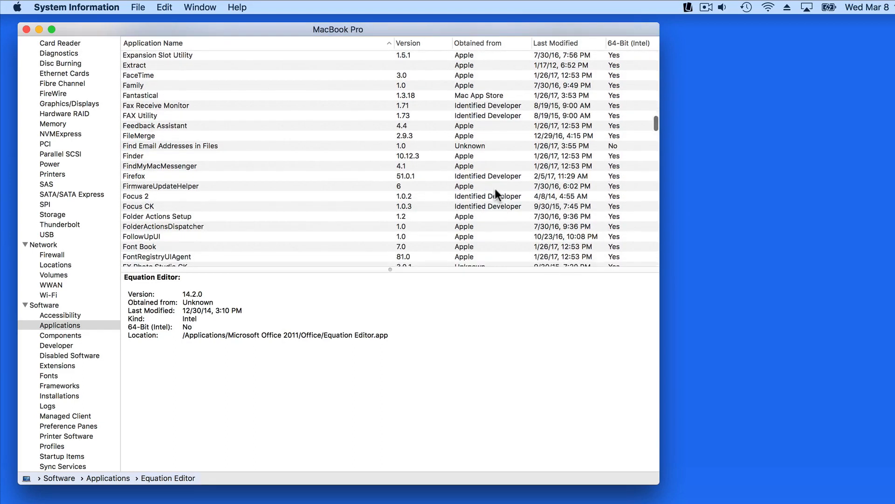
pyautogui.moveTo(489, 173)
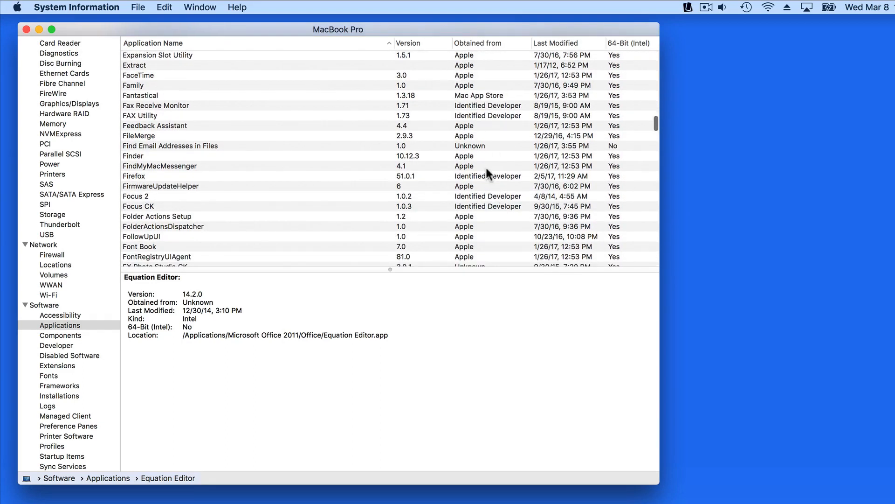
pyautogui.click(170, 145)
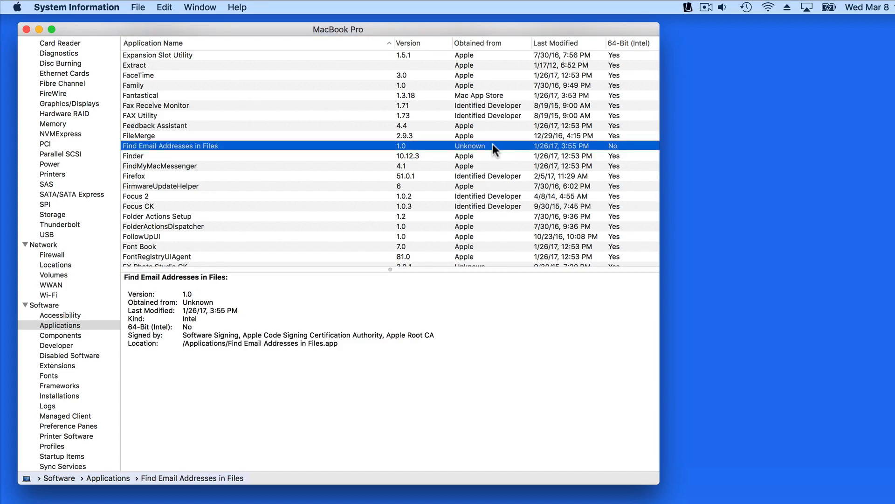
pyautogui.scroll(-3)
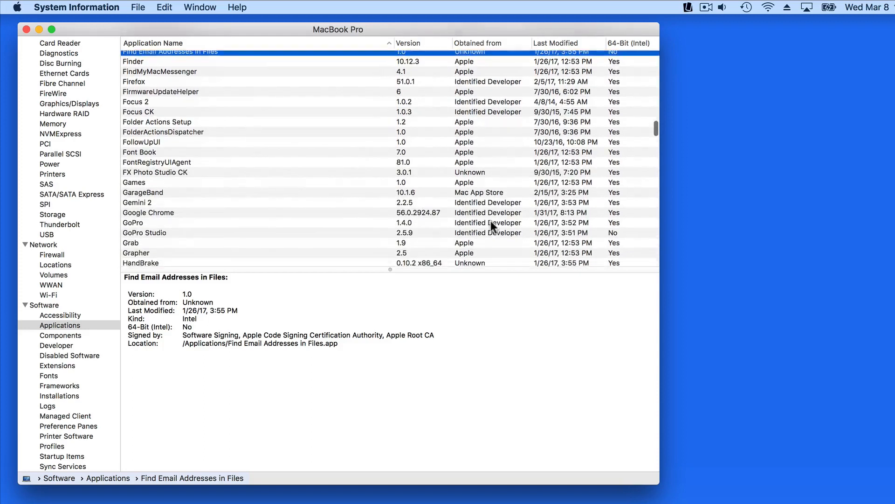